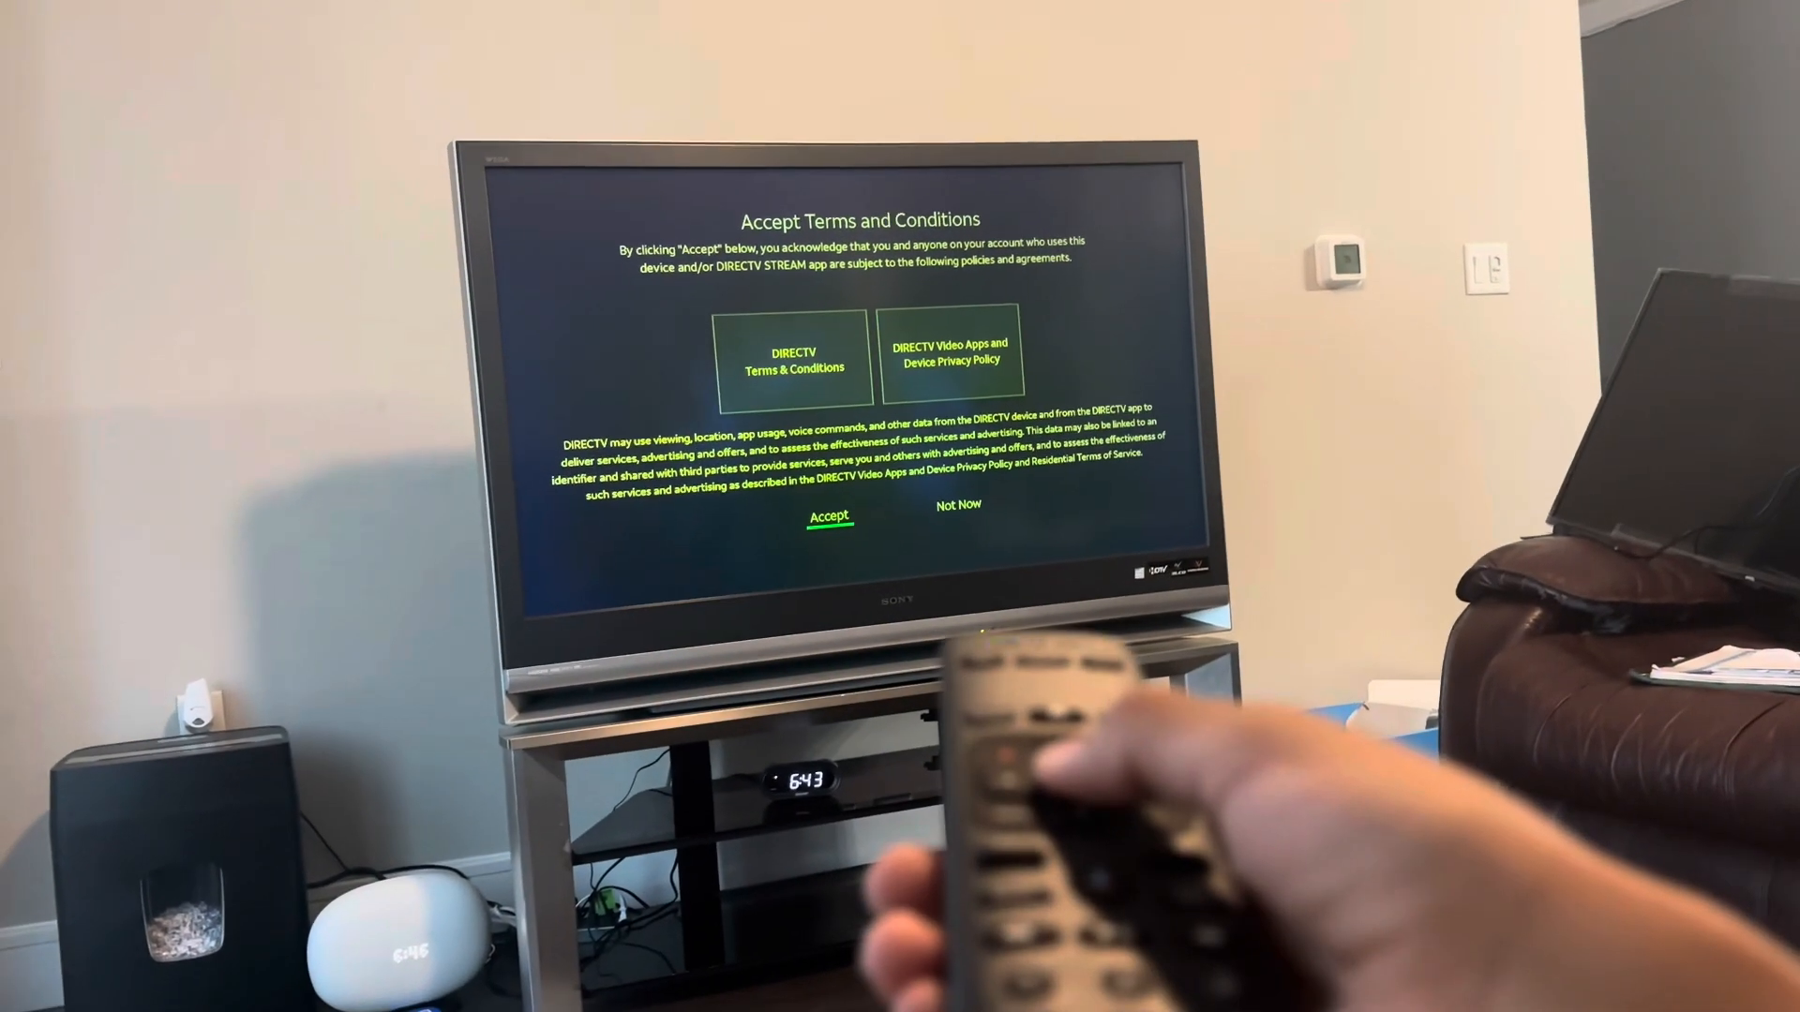
Step: Accept the terms and conditions to reach the device location screen
left_click(827, 517)
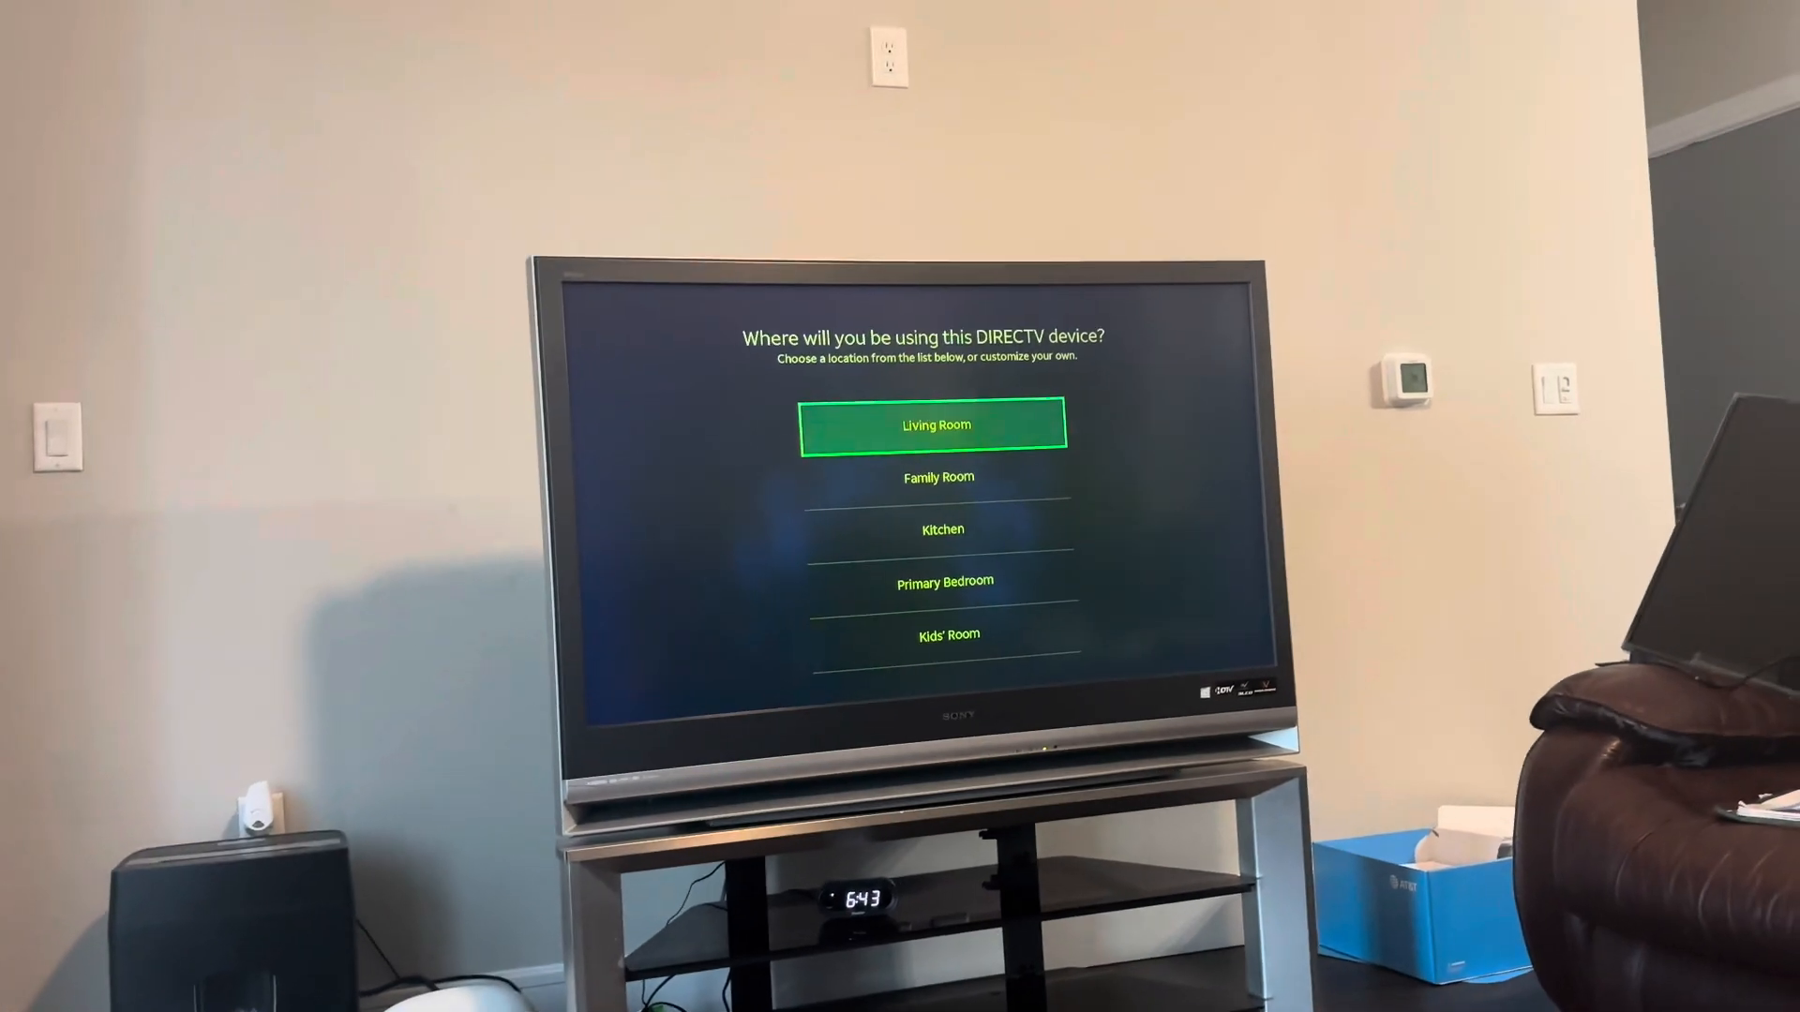